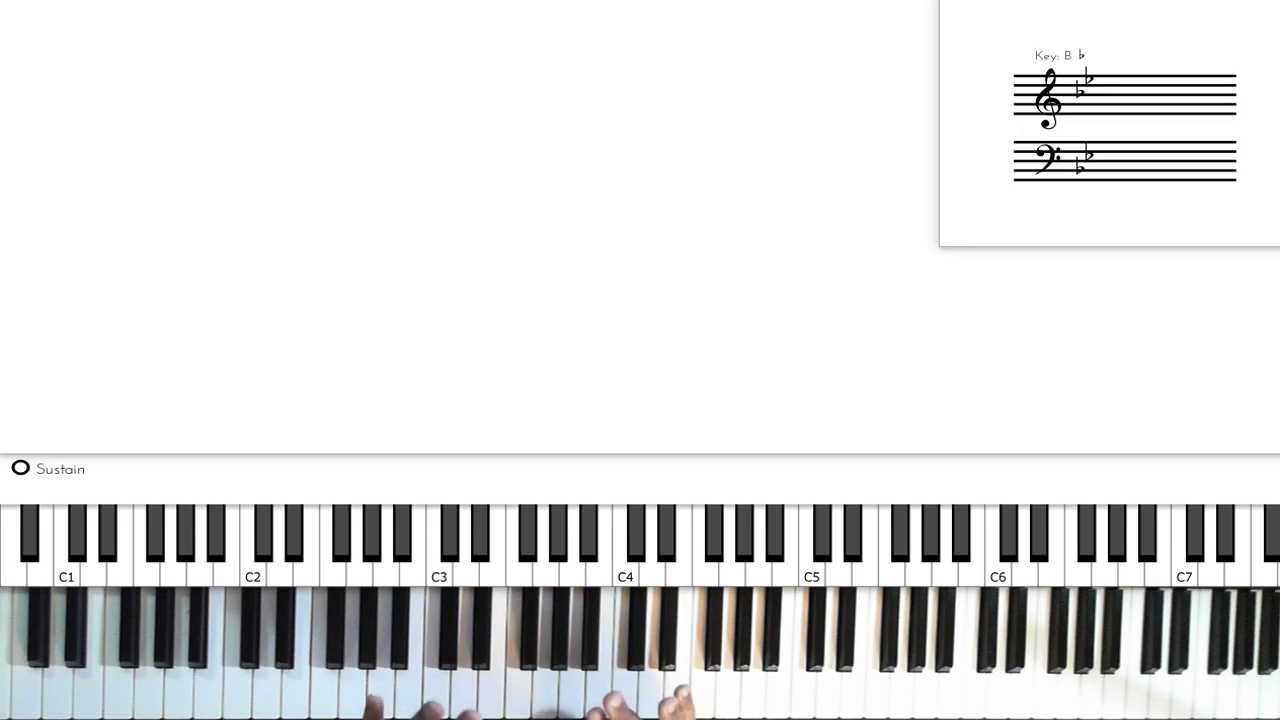
pyautogui.click(702, 540)
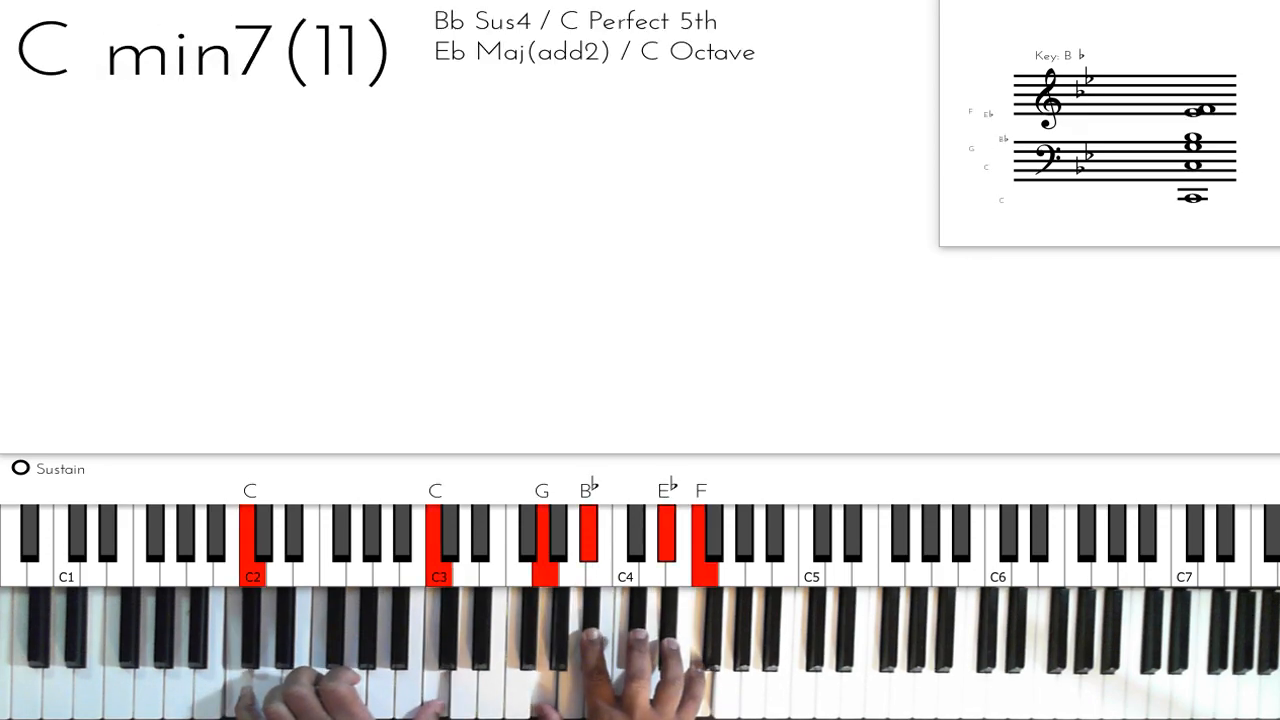
pyautogui.click(20, 469)
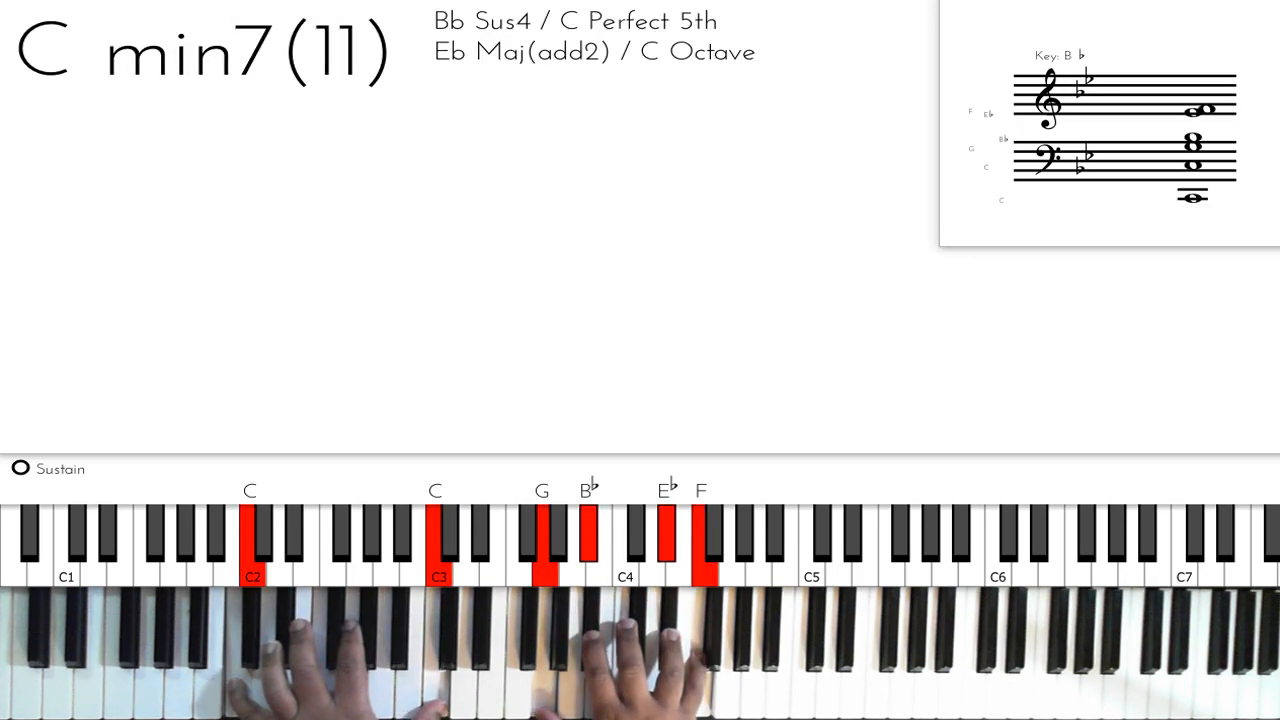
pyautogui.click(20, 469)
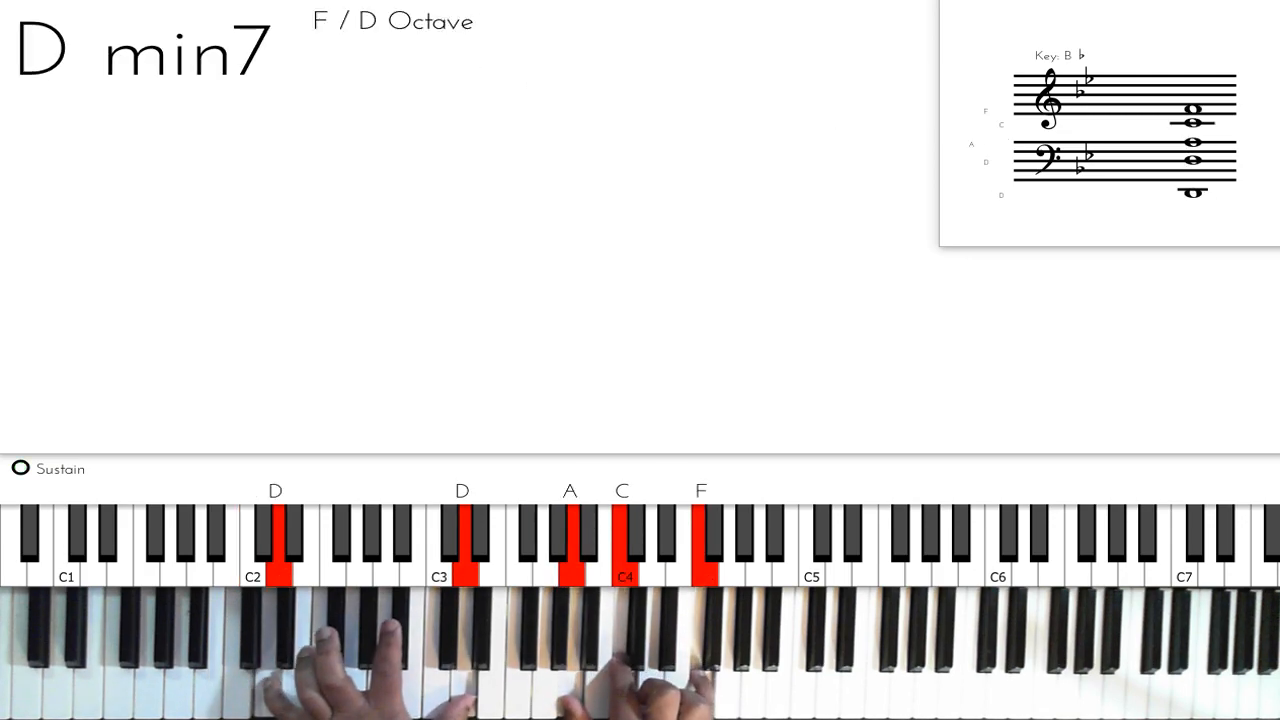
pyautogui.click(20, 469)
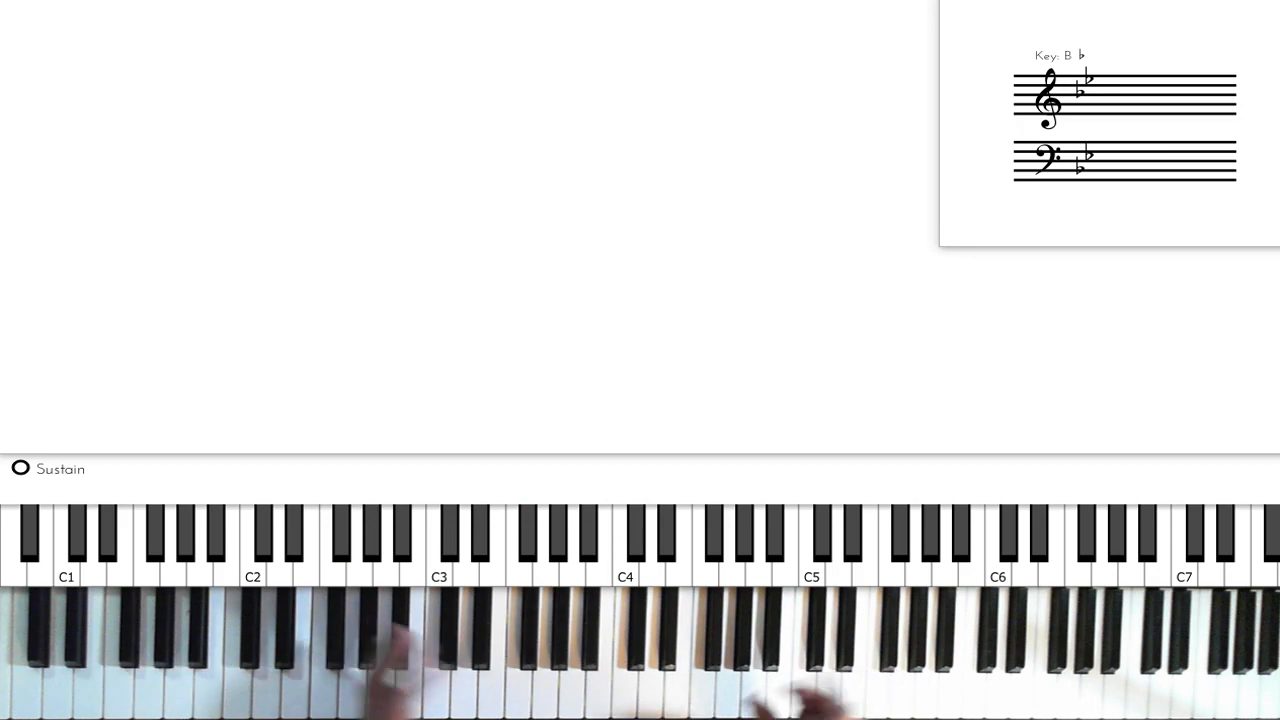
pyautogui.click(701, 540)
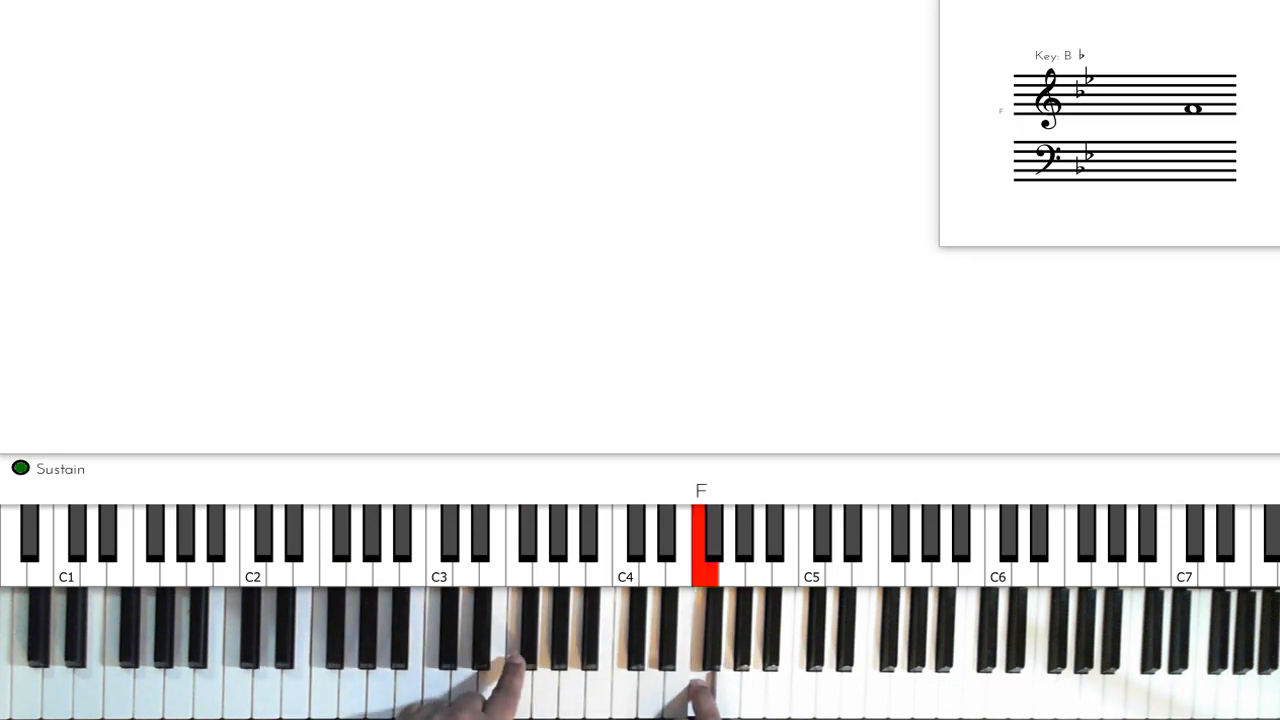